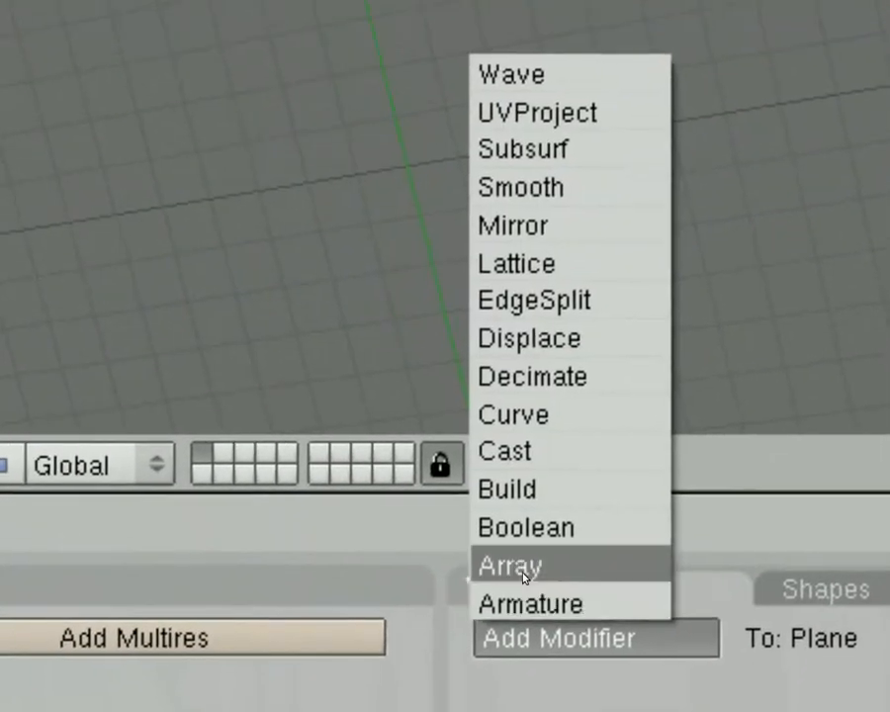
Add an Array modifier to the plane with Count 8 and Relative Offset X 3.000.
left_click(523, 565)
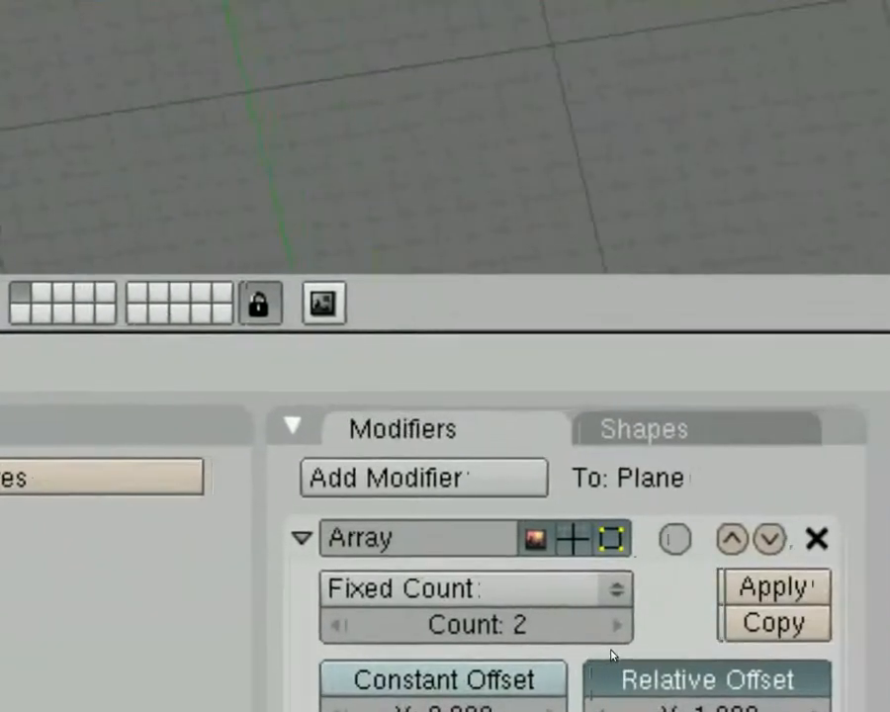
left_click(611, 625)
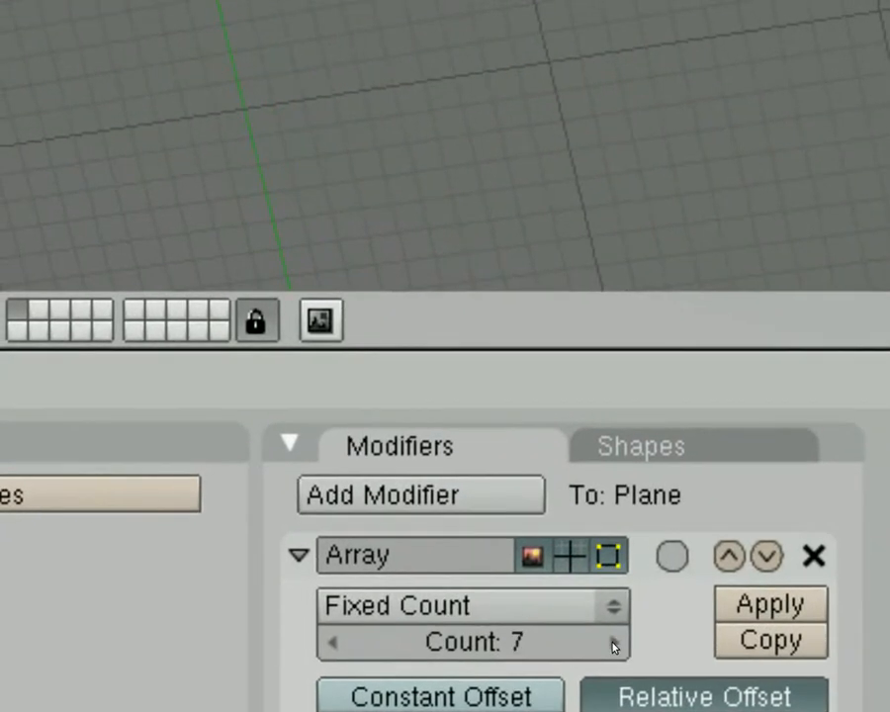
left_click(623, 640)
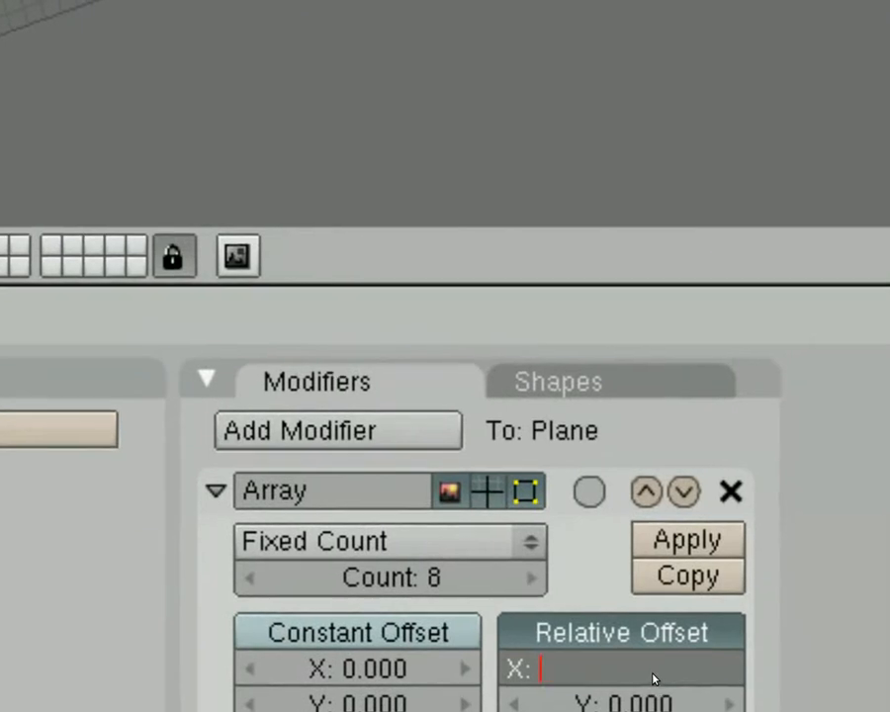
type("3.000")
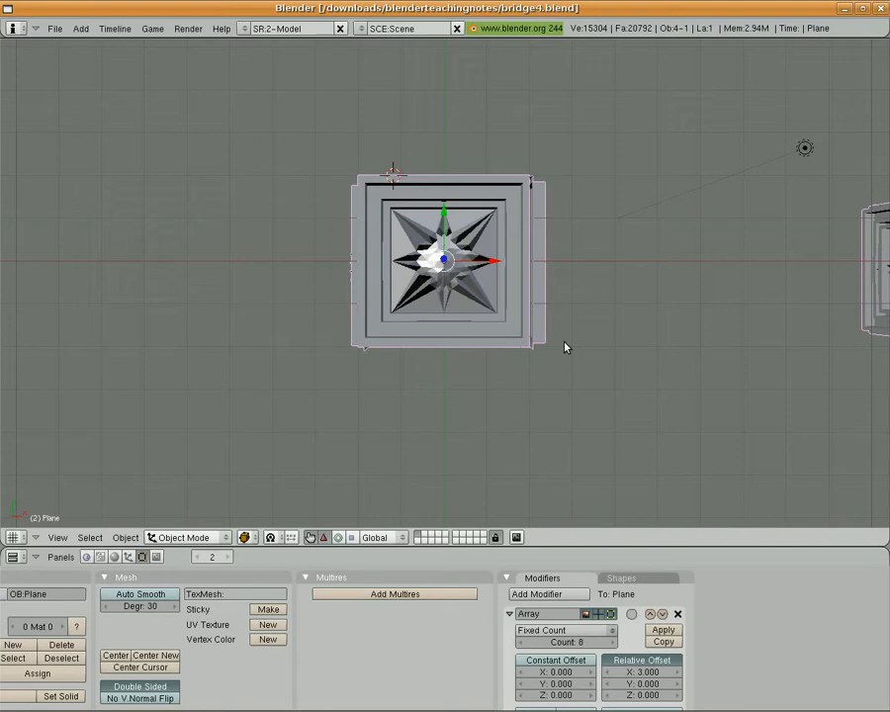
mouse_move(571, 327)
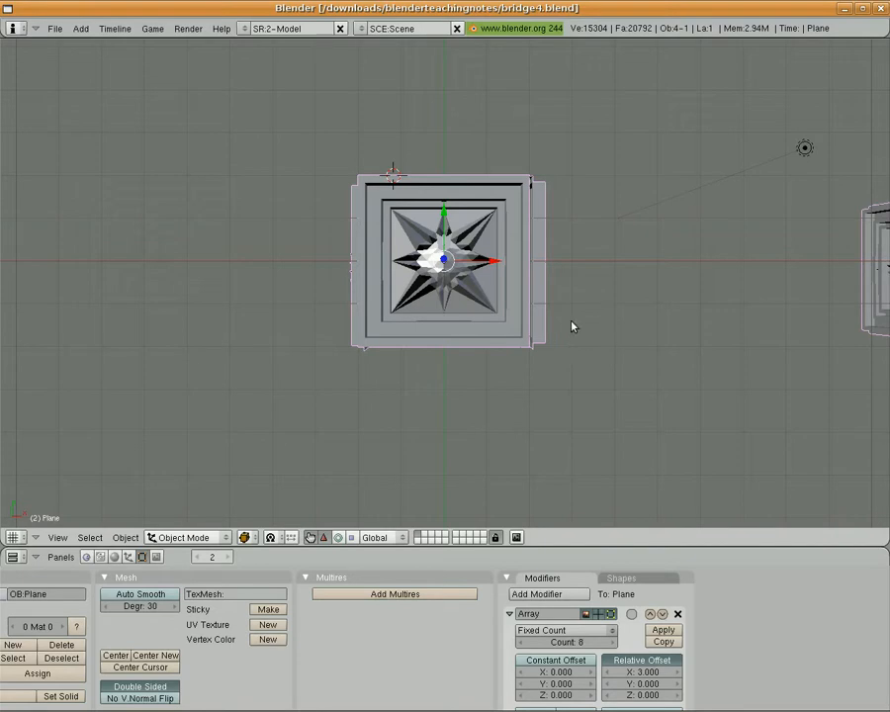
mouse_move(292, 277)
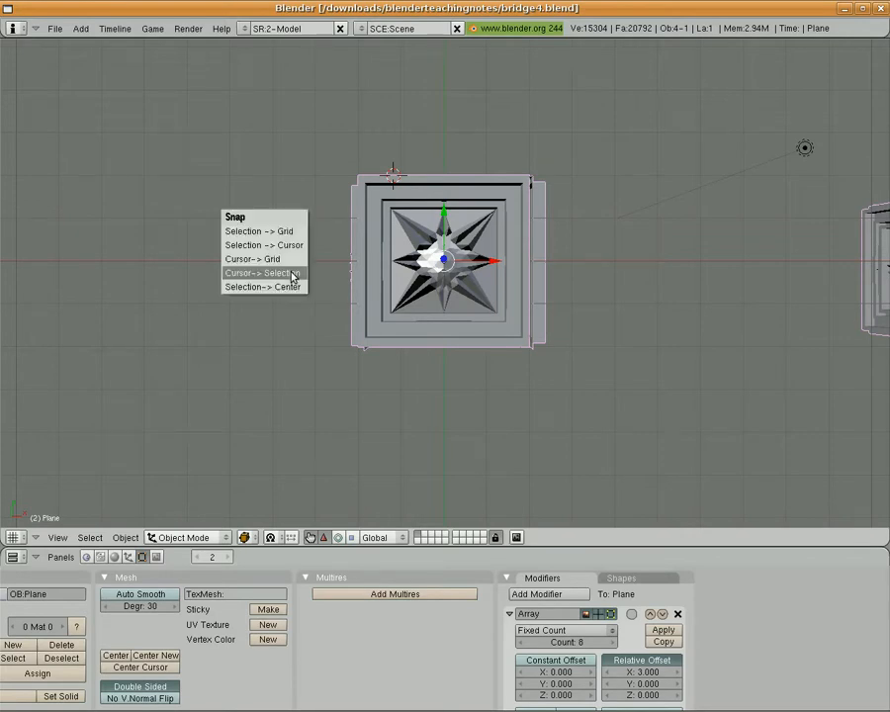
Snap the 3D cursor to the selected pillar plane with Cursor to Selection.
left_click(259, 273)
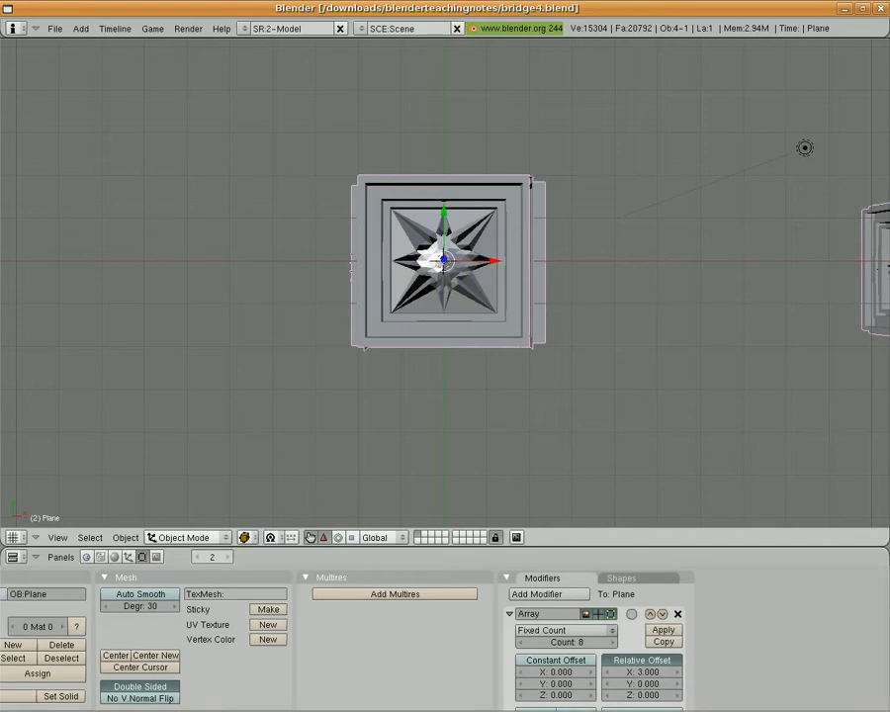
left_click(79, 29)
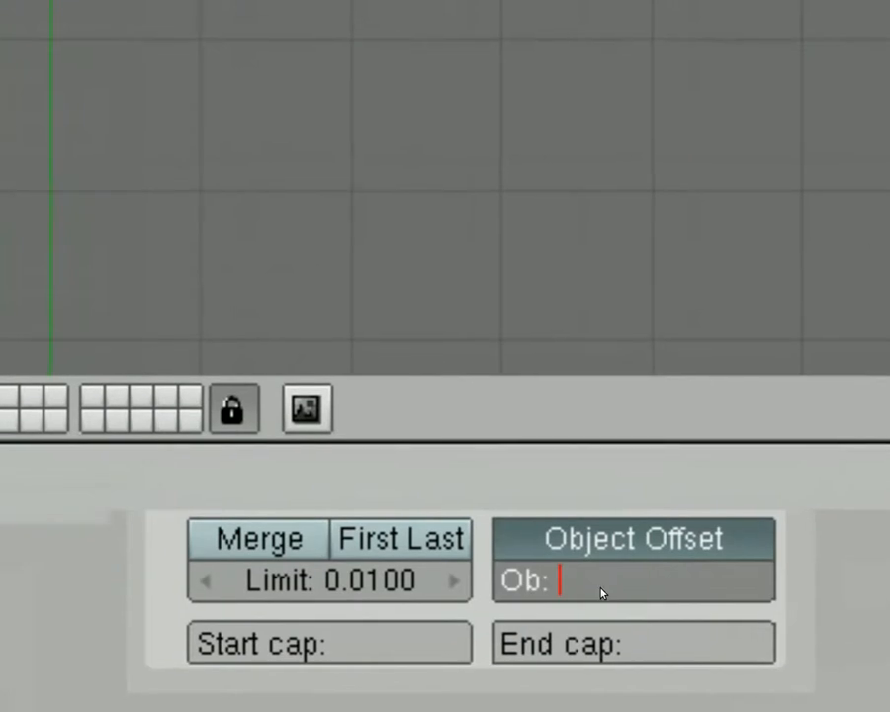
Enter Empty.001 as the Array modifier's offset object.
type("E")
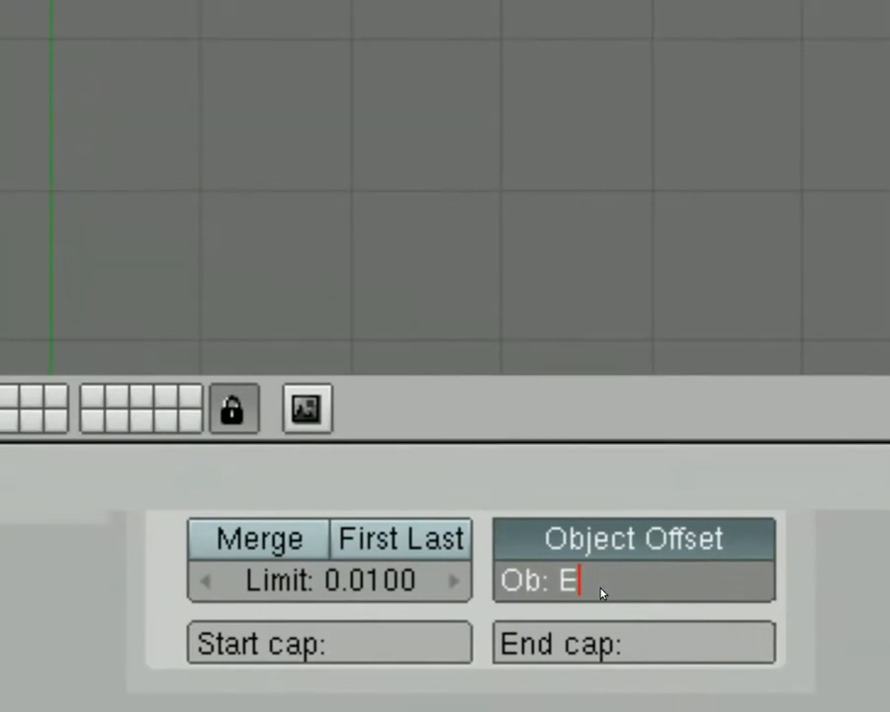
type("mpty.00")
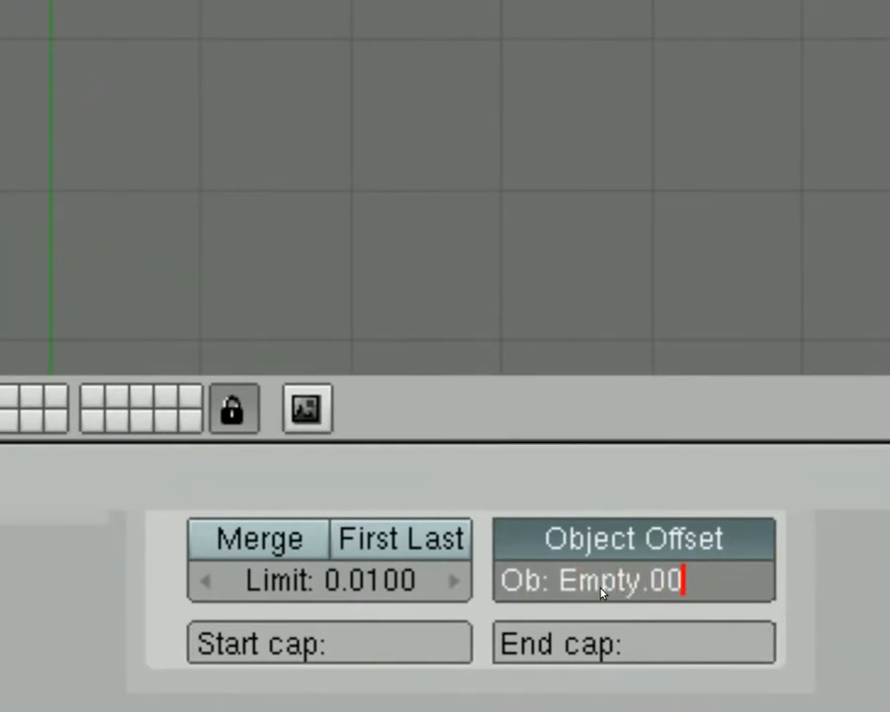
type("1")
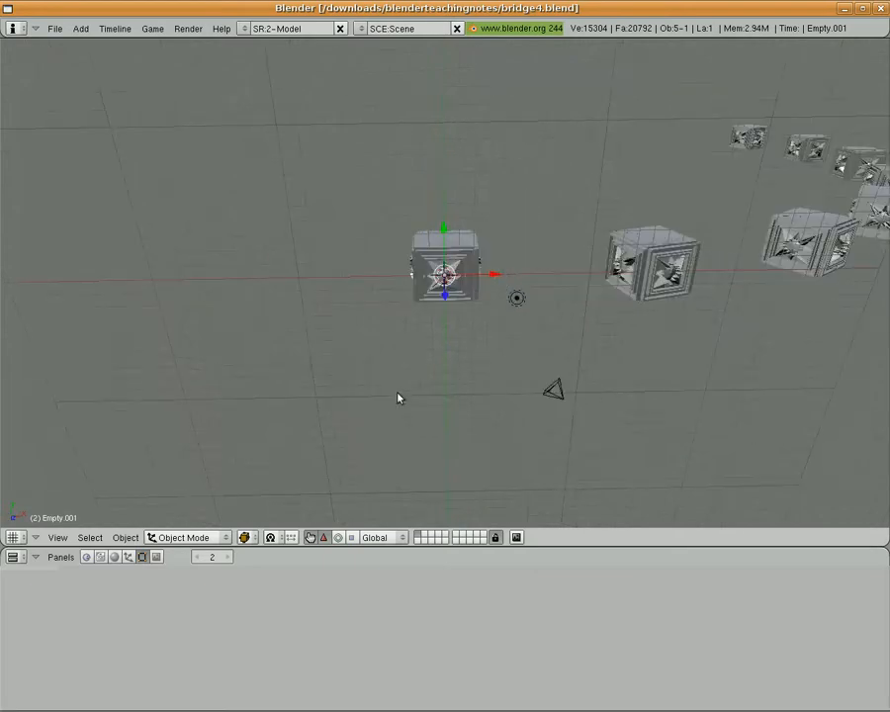
Switch the pillar plane into Edit Mode from the mode dropdown.
left_click(188, 537)
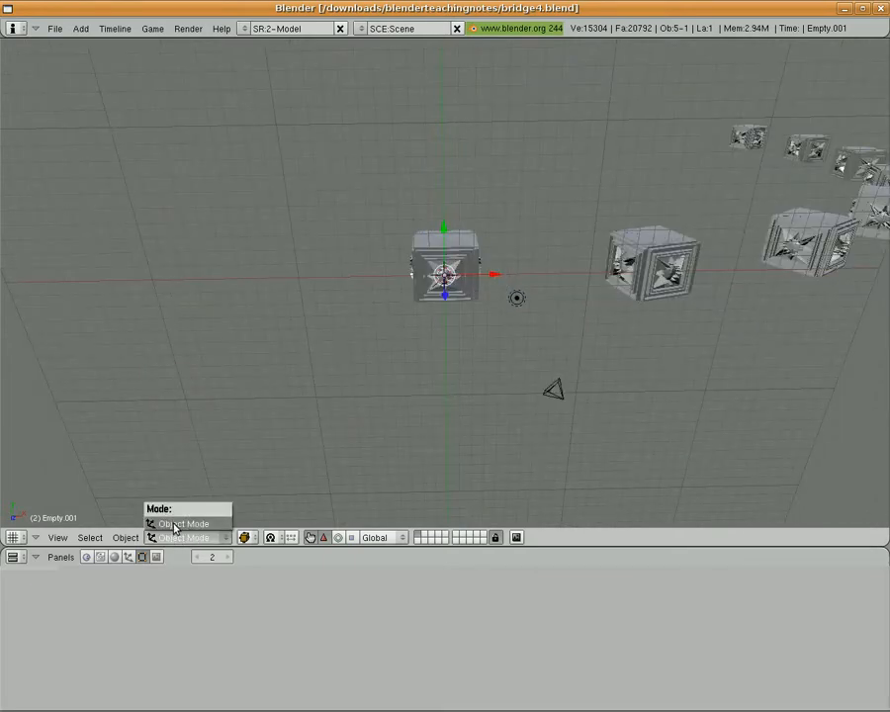
left_click(182, 523)
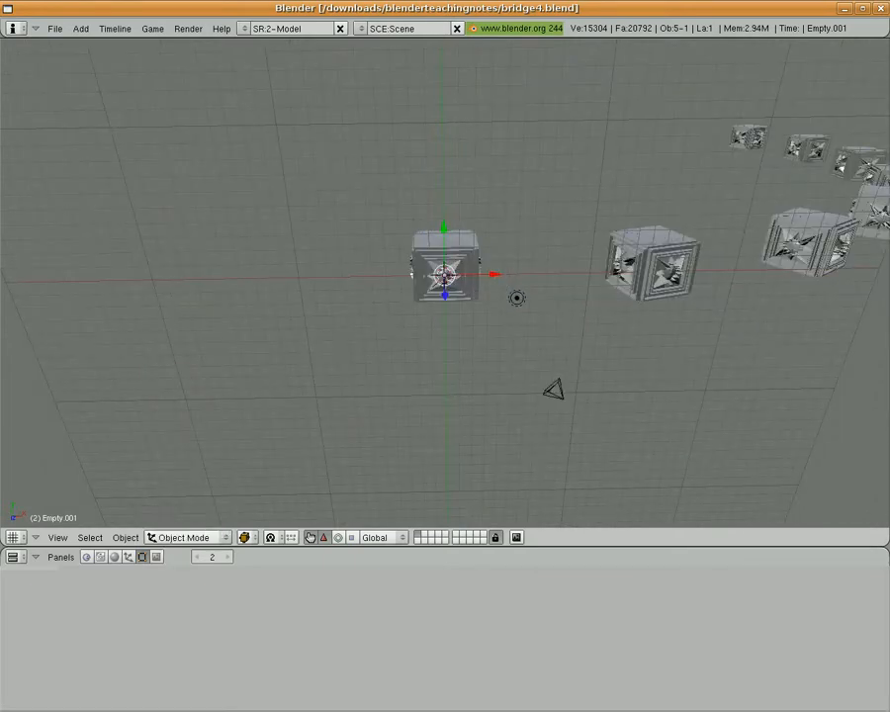
left_click(188, 537)
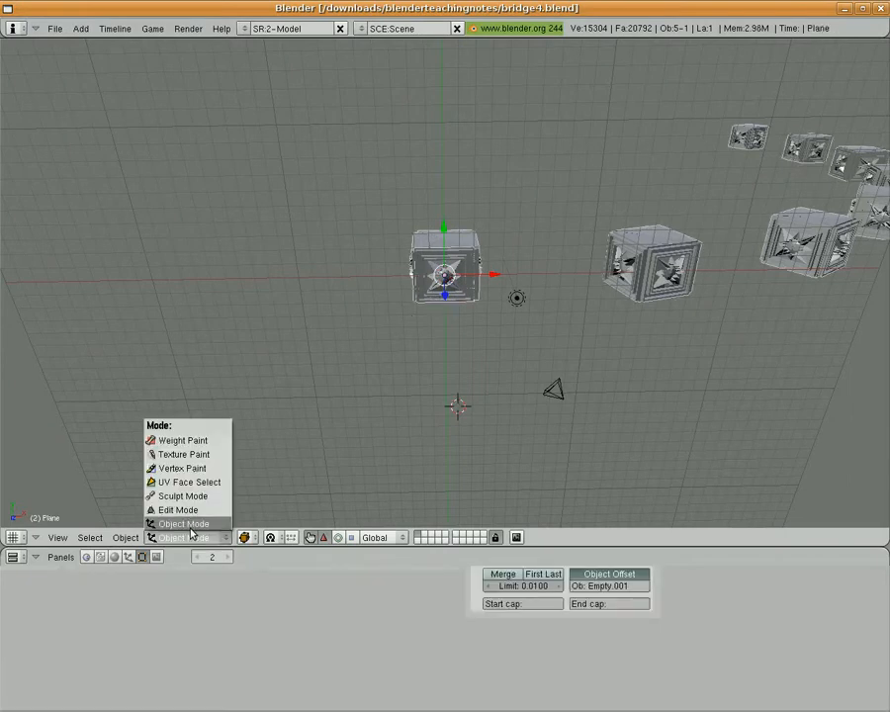
left_click(180, 509)
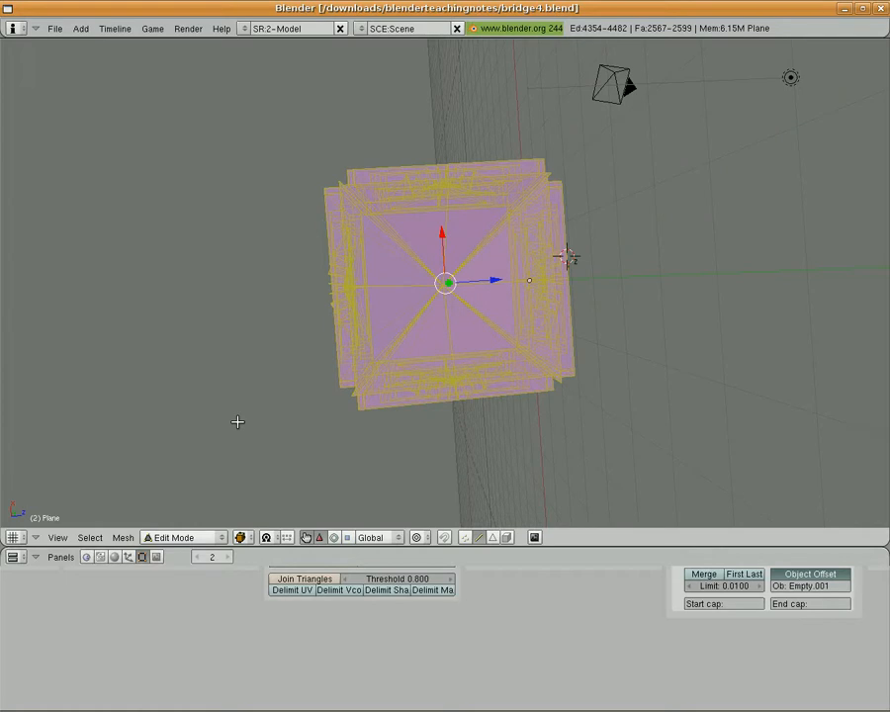
mouse_move(450, 332)
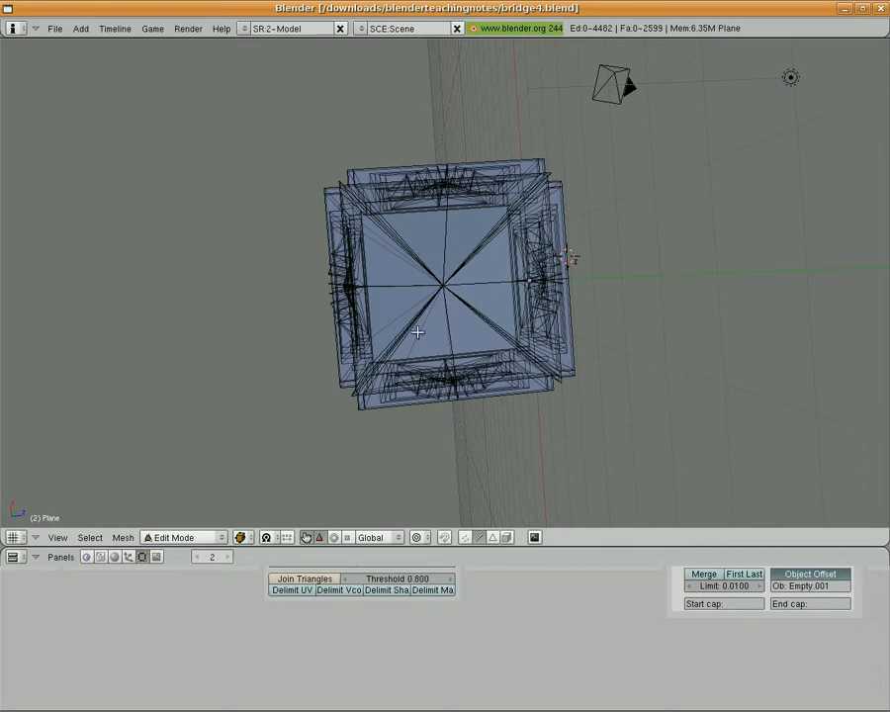
mouse_move(360, 240)
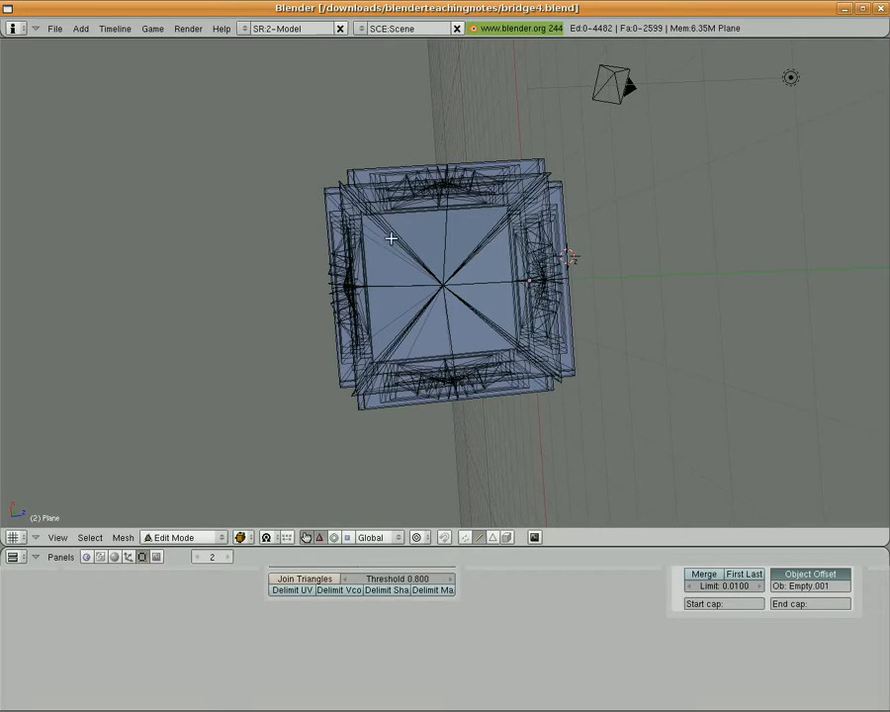
mouse_move(487, 322)
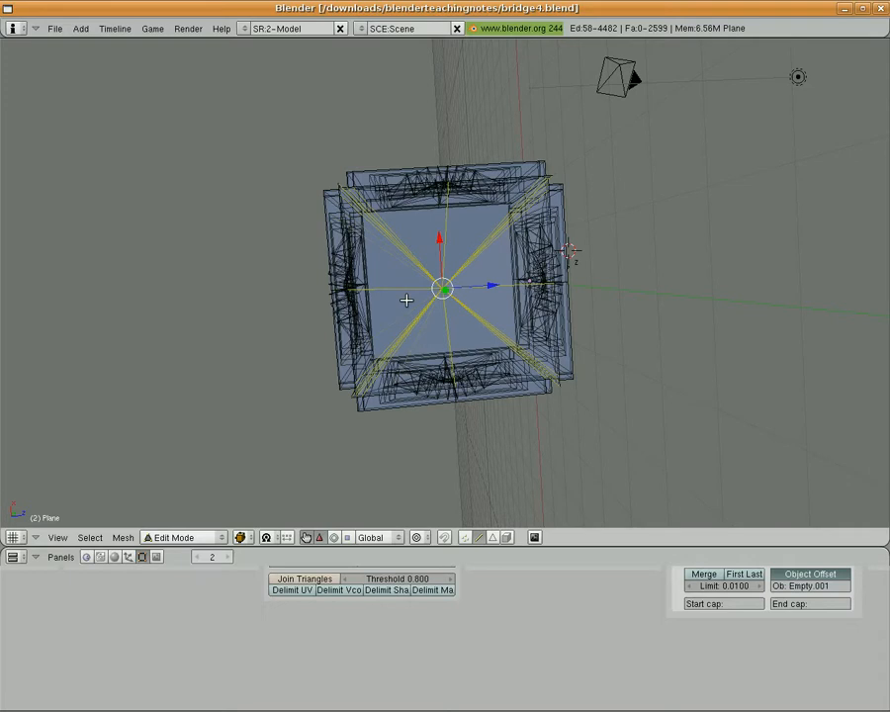
mouse_move(412, 302)
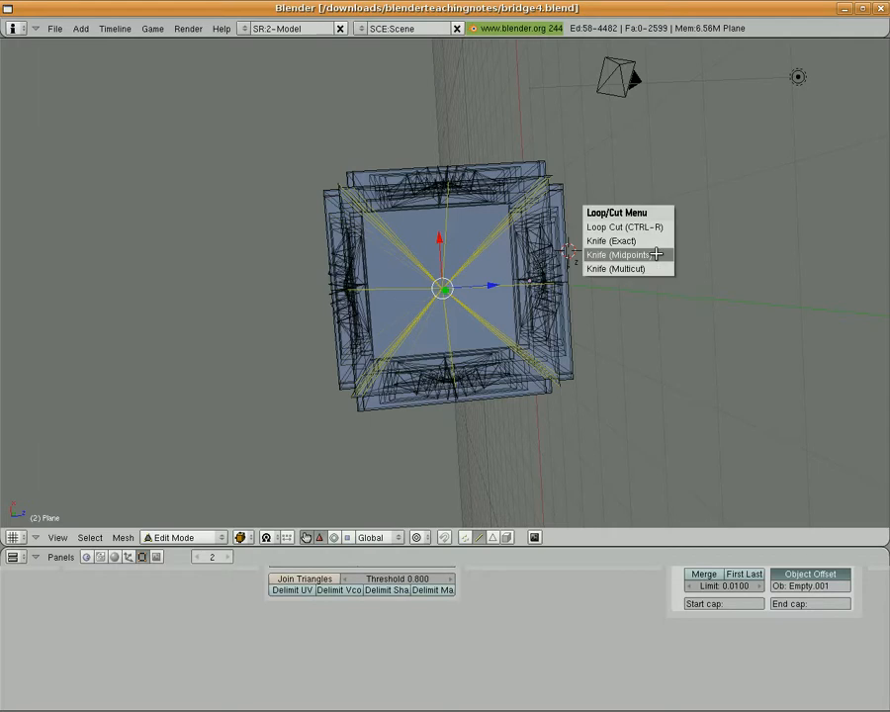
Choose Knife (Midpoints) to cut the central diagonal edges at their midpoints.
left_click(627, 255)
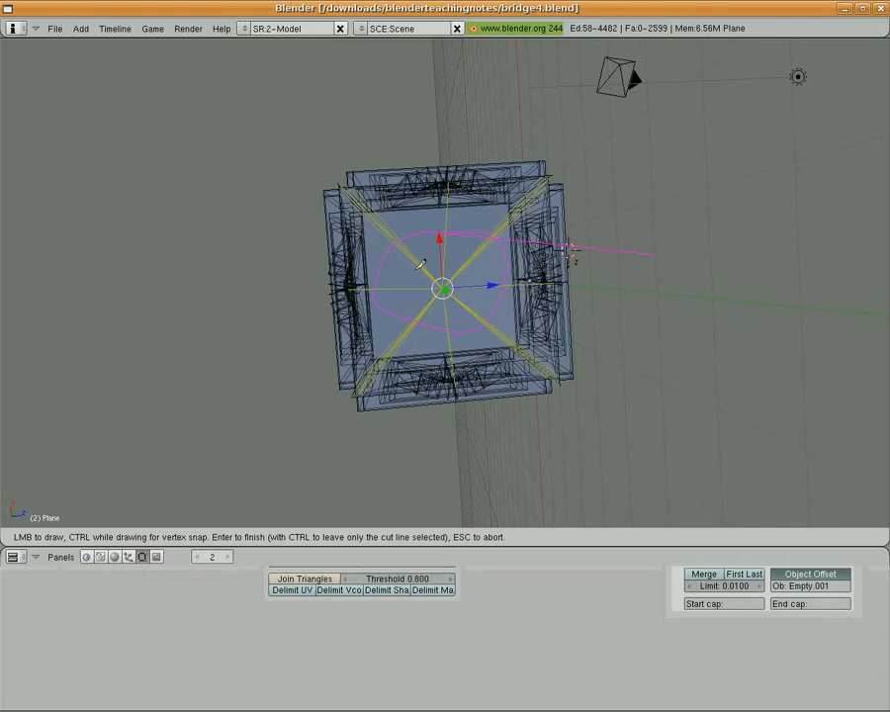
mouse_move(639, 256)
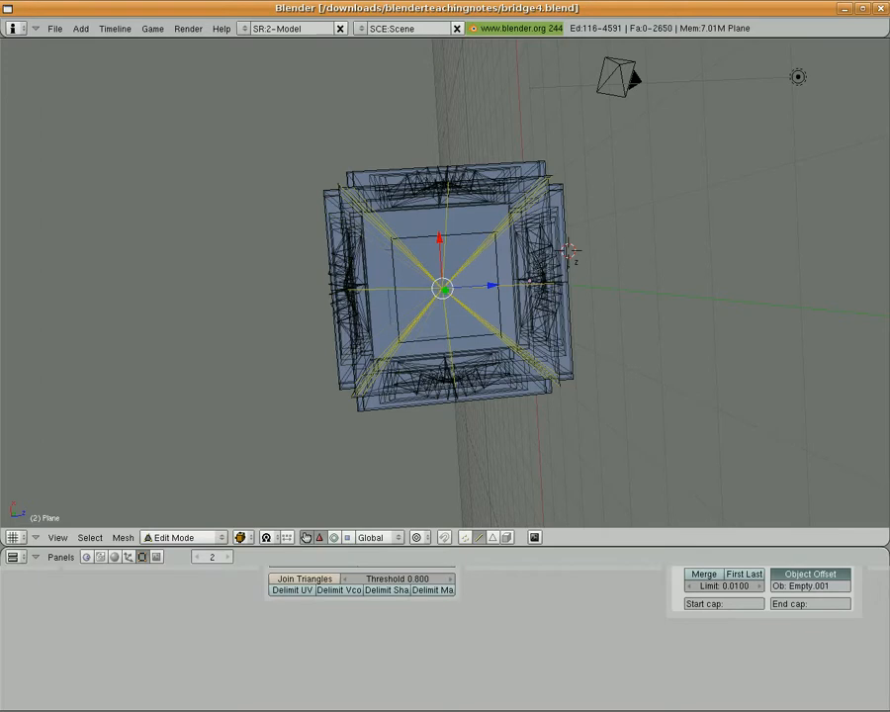
mouse_move(403, 294)
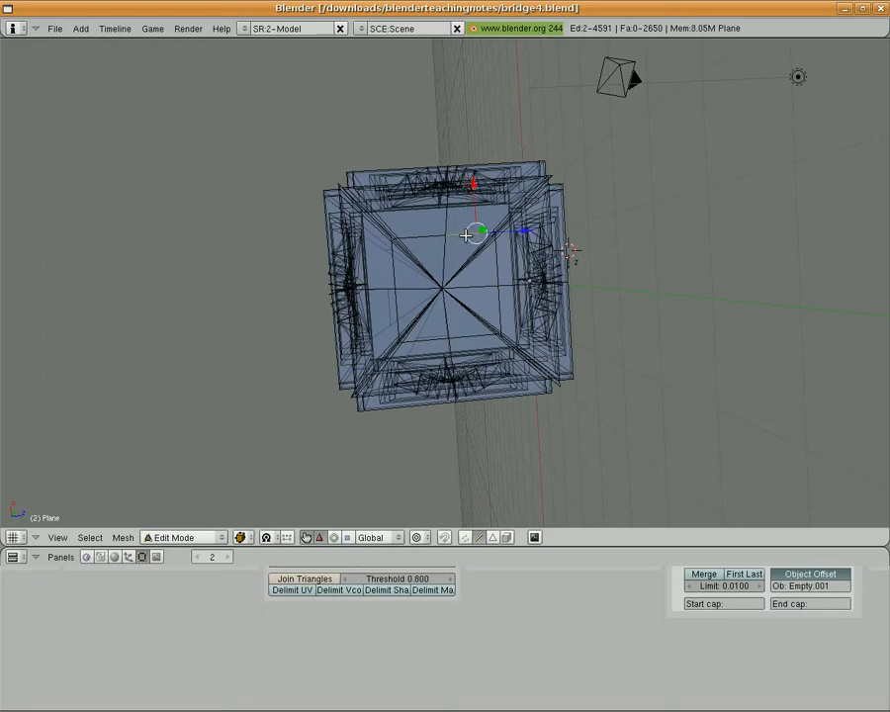
mouse_move(374, 279)
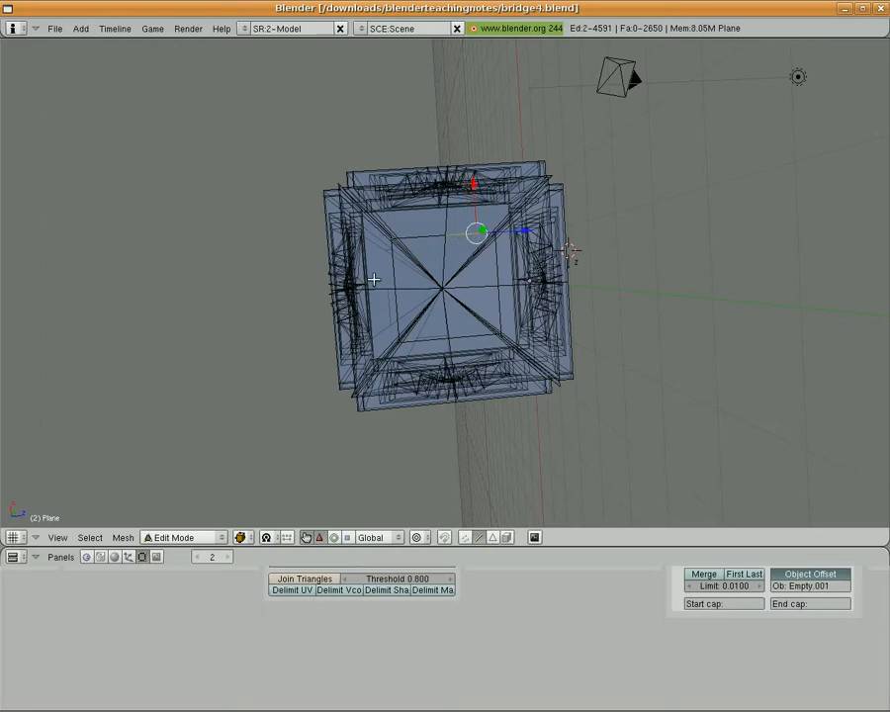
mouse_move(88, 464)
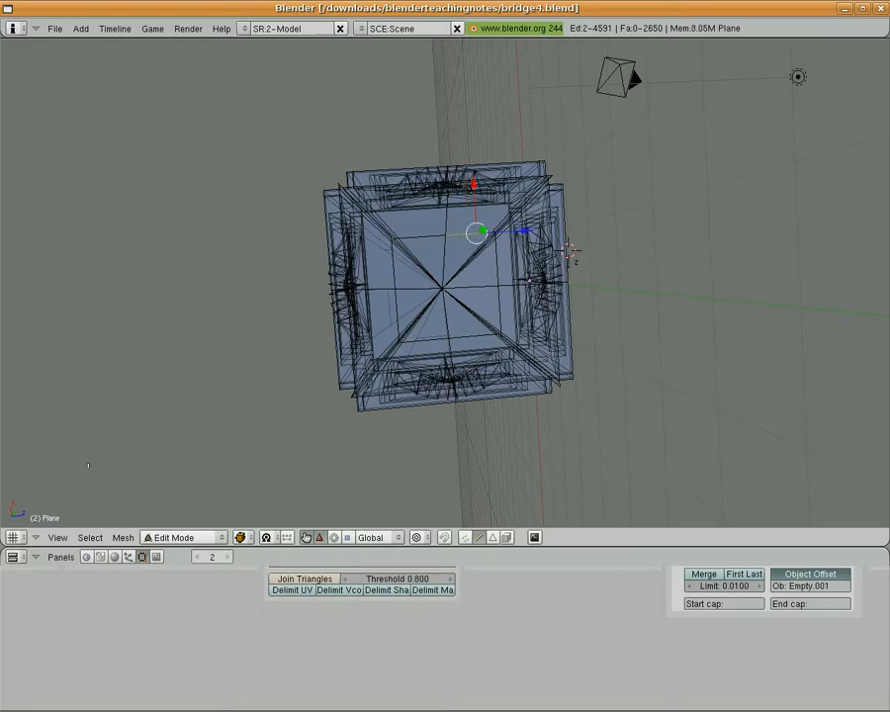
Select the pillar top's edges using repeated Select Edge Loop and Edge Ring commands.
left_click(89, 538)
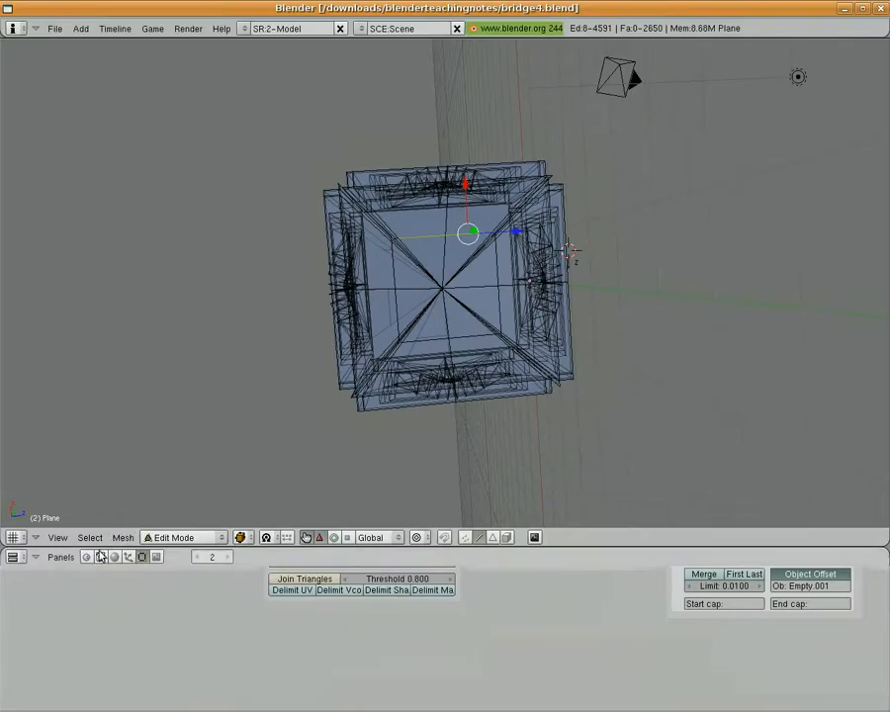
left_click(89, 538)
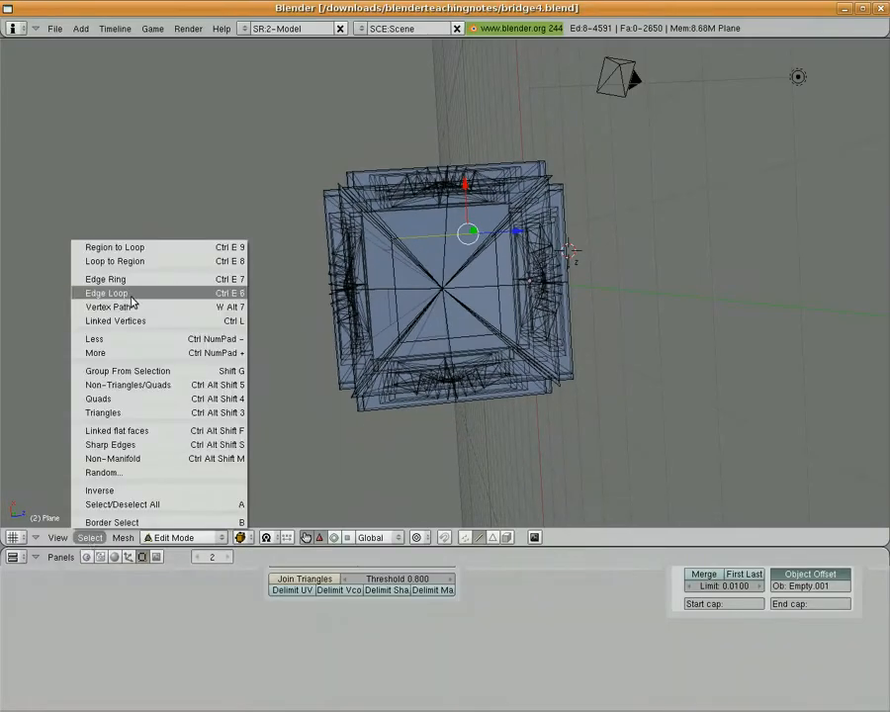
left_click(106, 292)
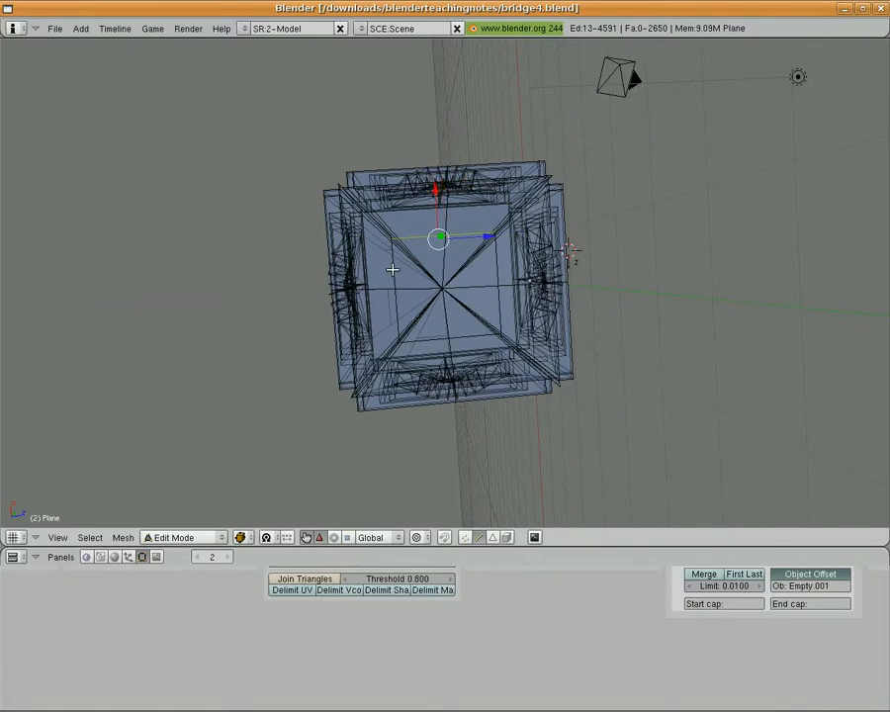
left_click(89, 537)
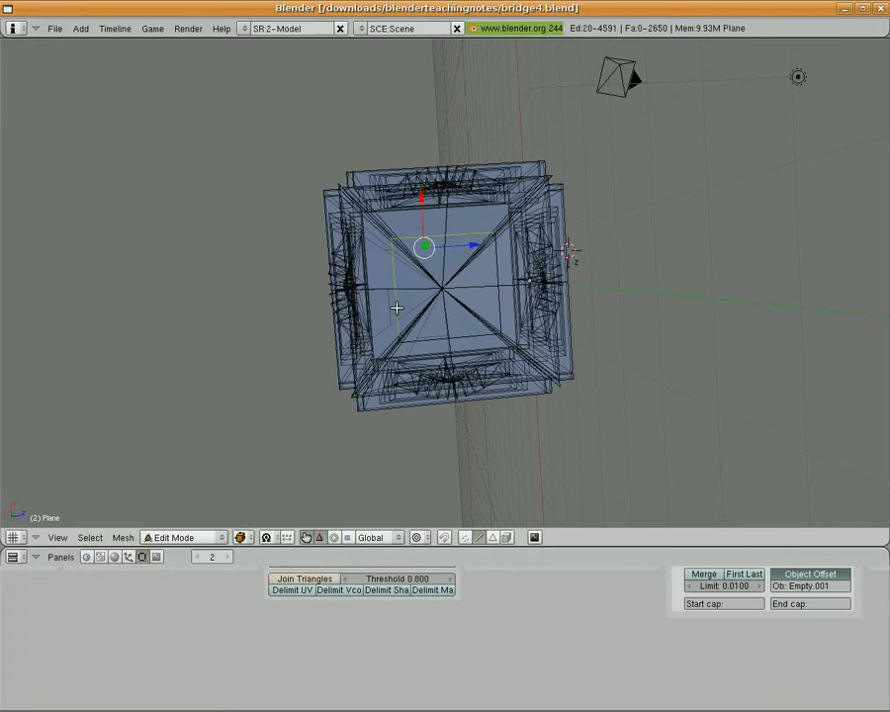
left_click(89, 537)
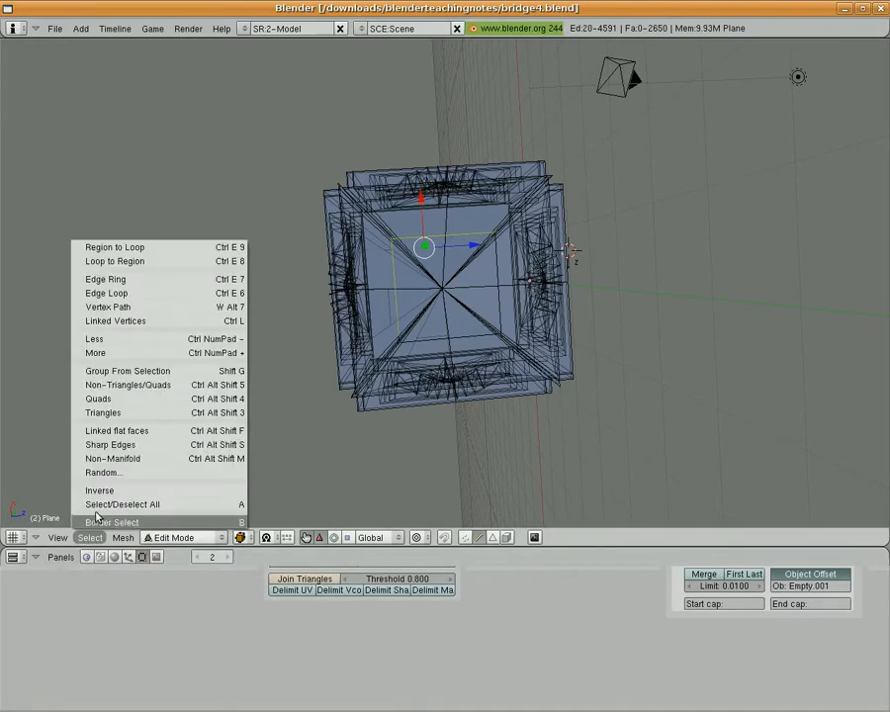
left_click(121, 505)
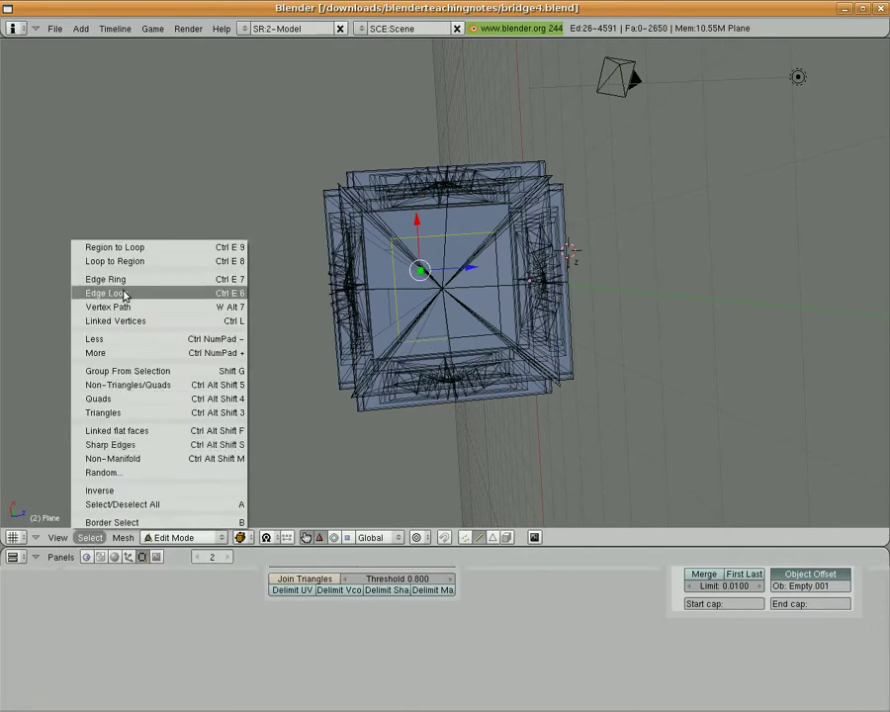
left_click(102, 293)
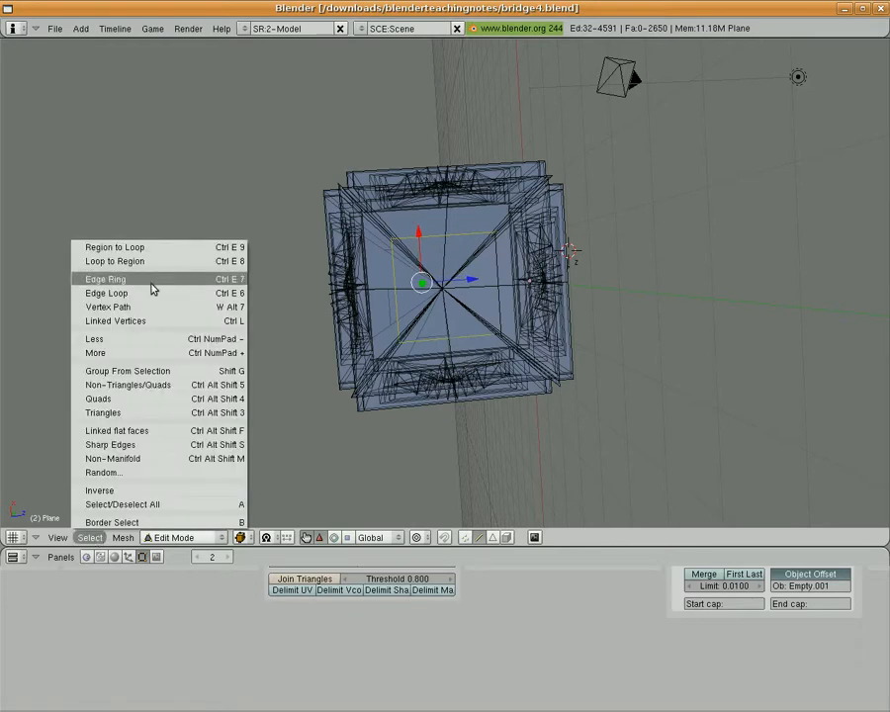
left_click(109, 278)
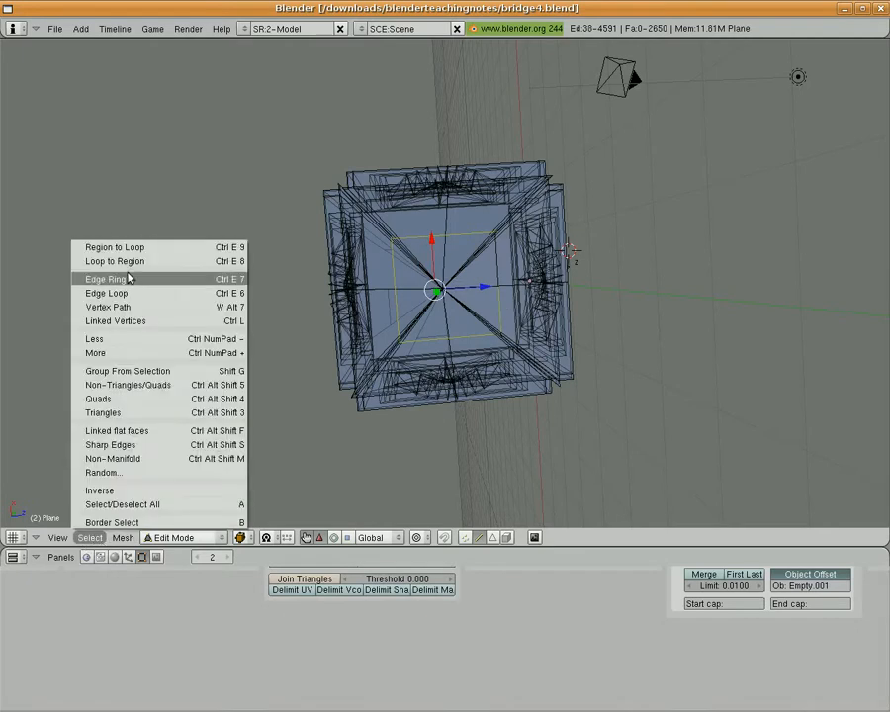
left_click(105, 278)
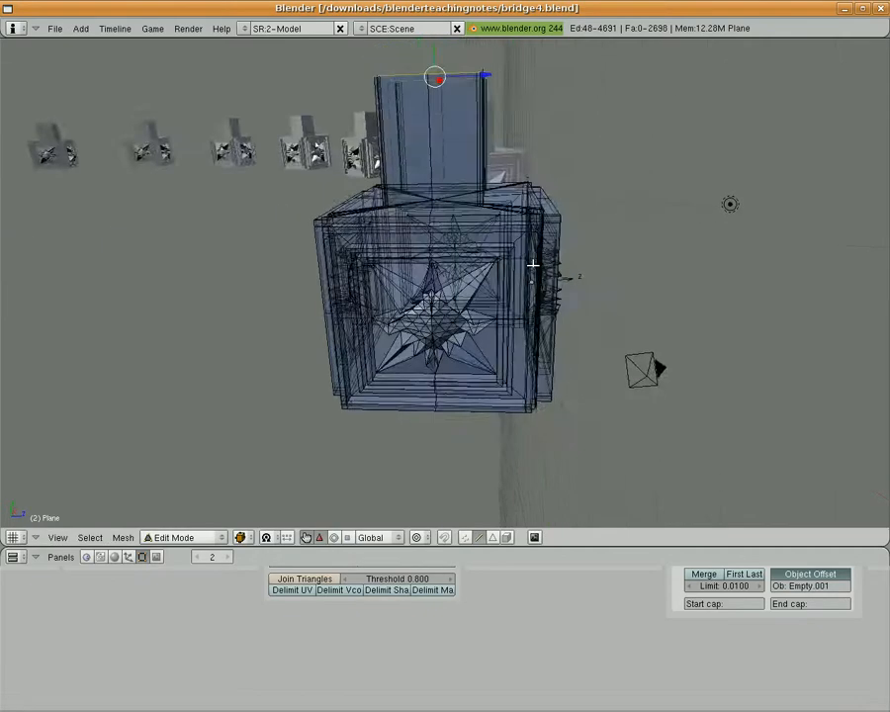
Orbit the view around the extruded column.
left_click_drag(535, 267, 594, 287)
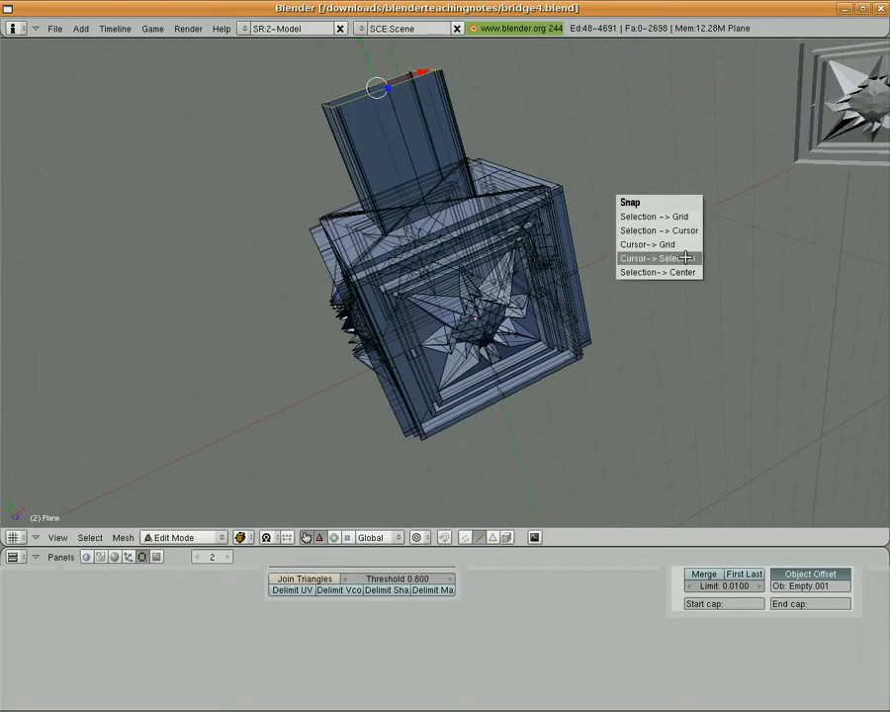
Snap the 3D cursor to the column top and fill the top edges with a face.
left_click(658, 258)
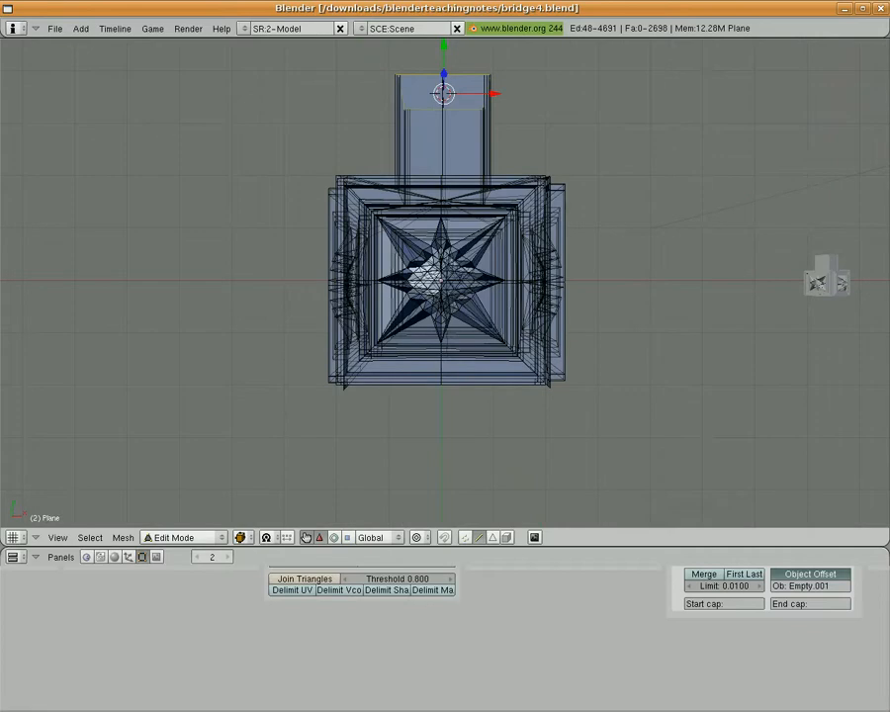
left_click(76, 28)
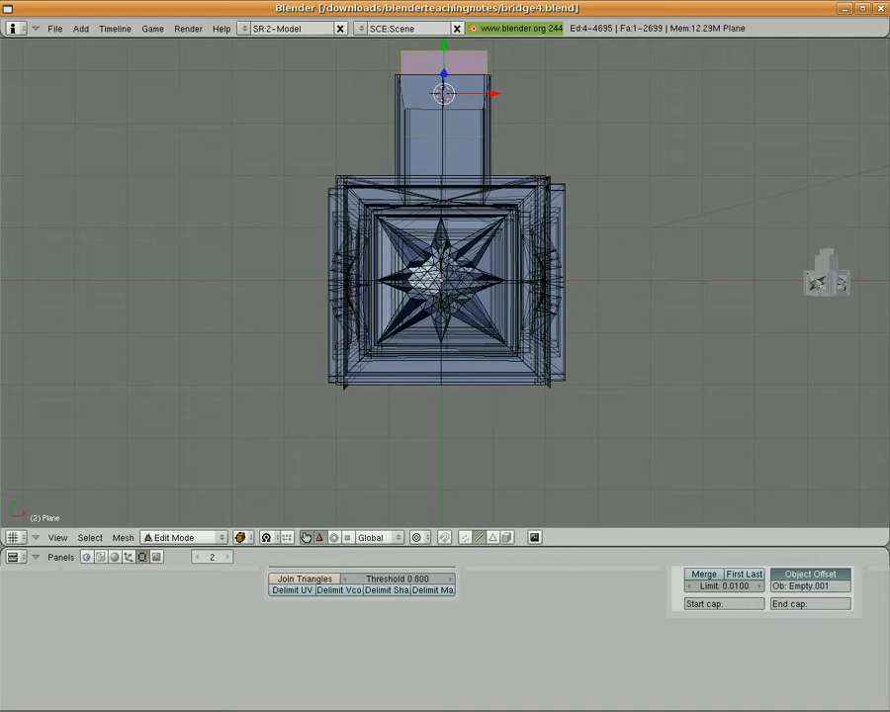
mouse_move(442, 389)
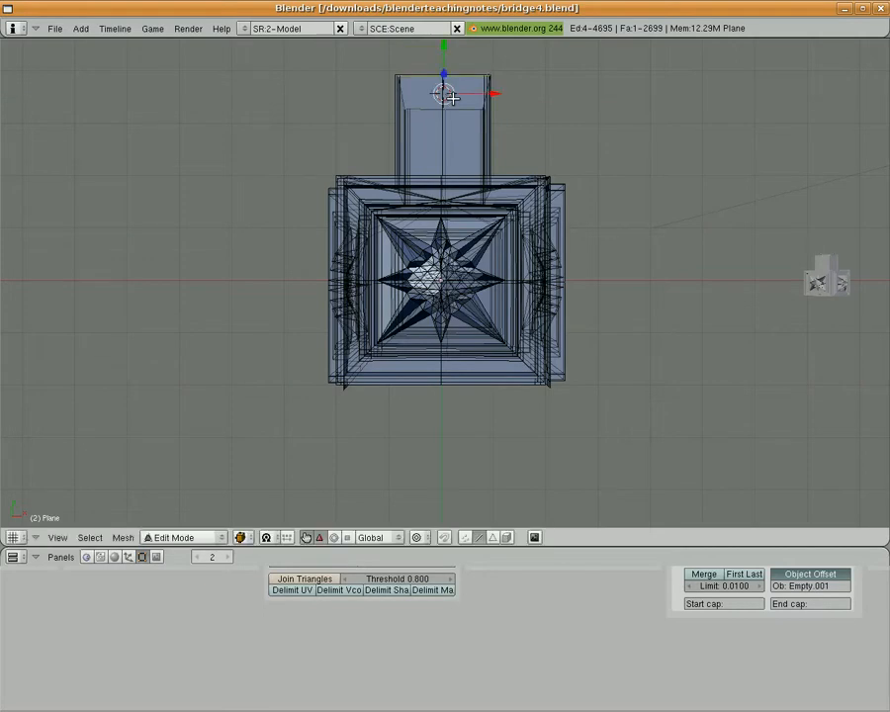
key("g")
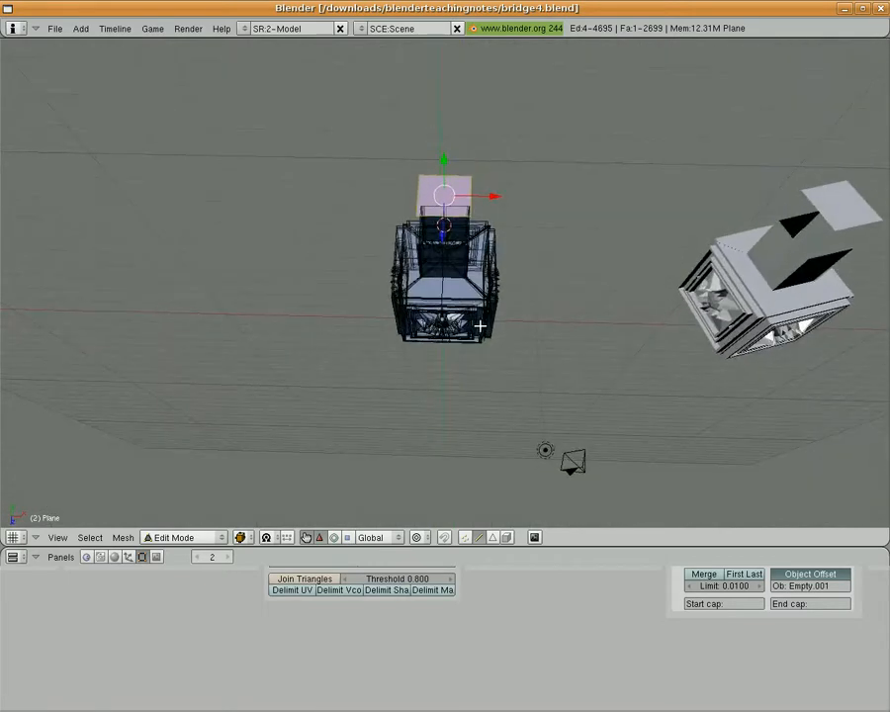
key("s")
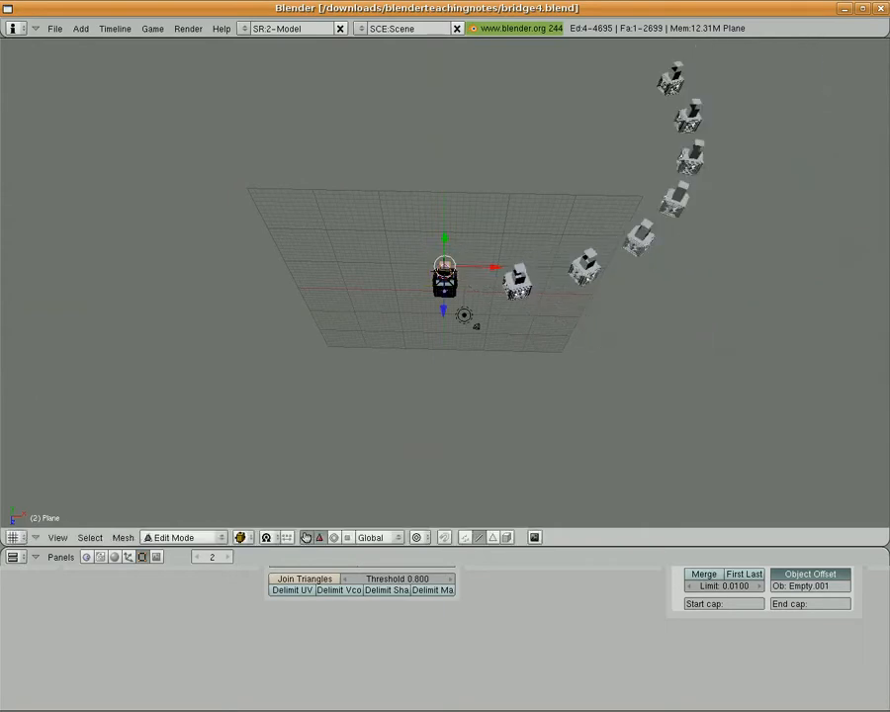
mouse_move(196, 547)
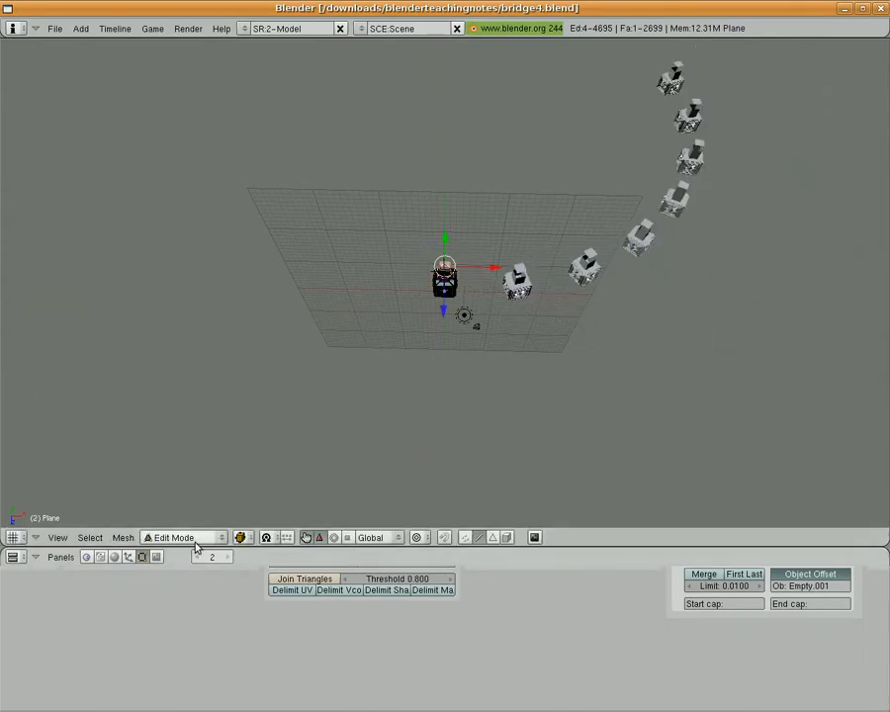
Return to Object Mode and set the array's Constant Offset X to 18.
left_click(183, 537)
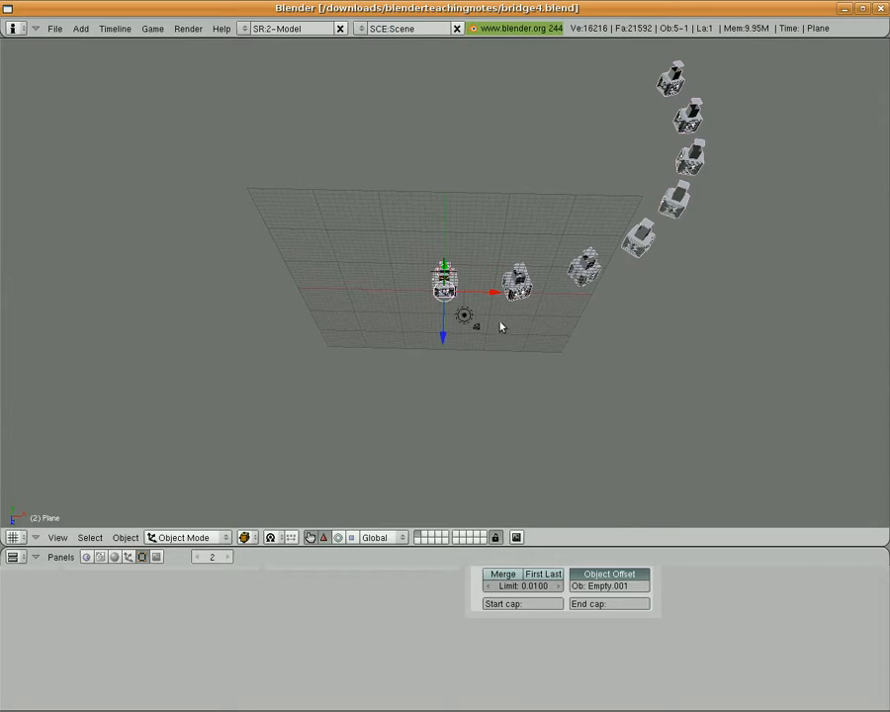
mouse_move(599, 605)
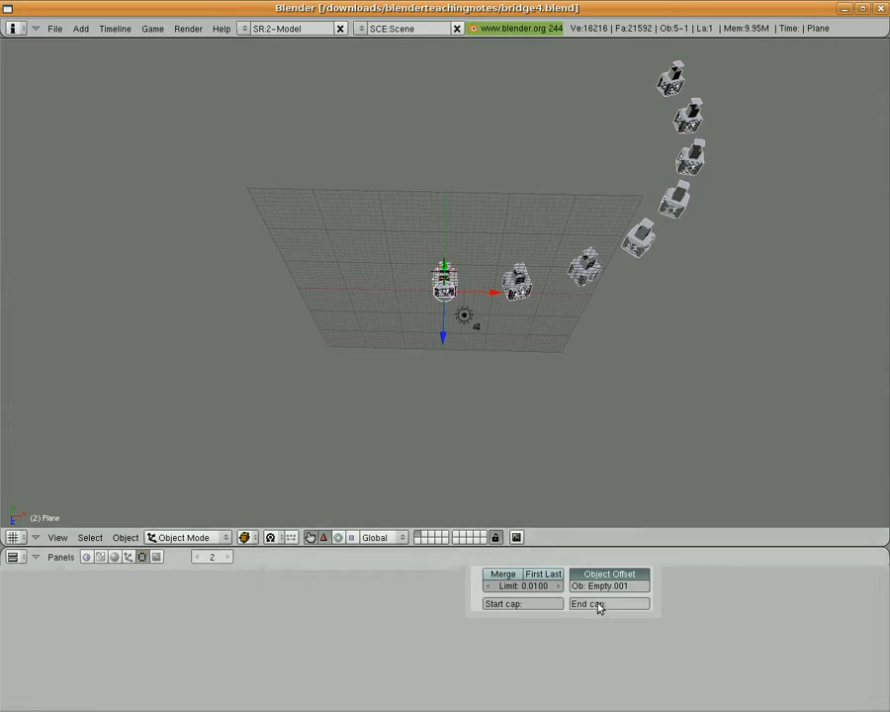
mouse_move(708, 587)
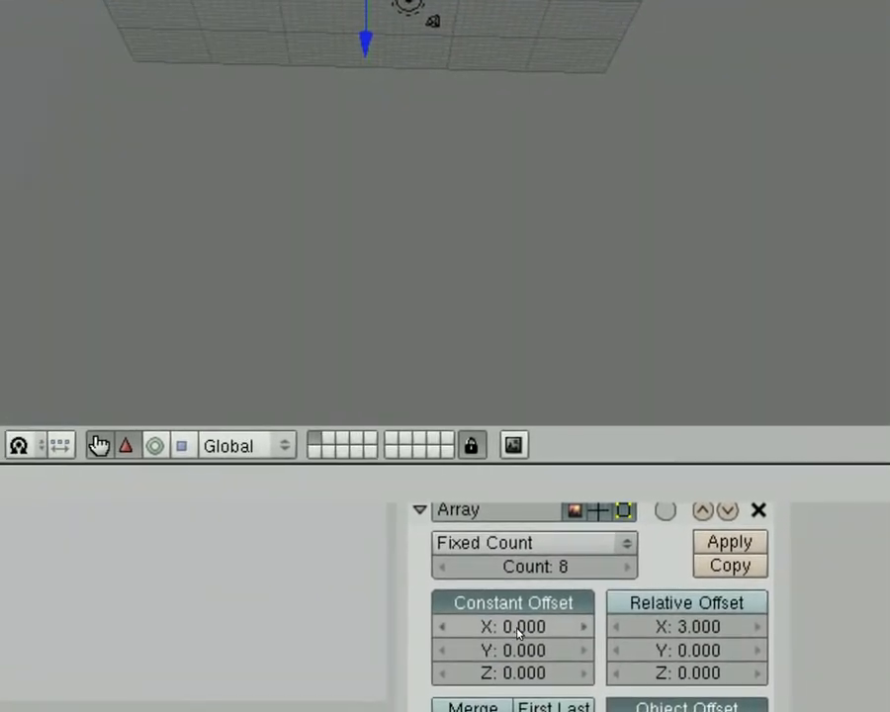
left_click(514, 627)
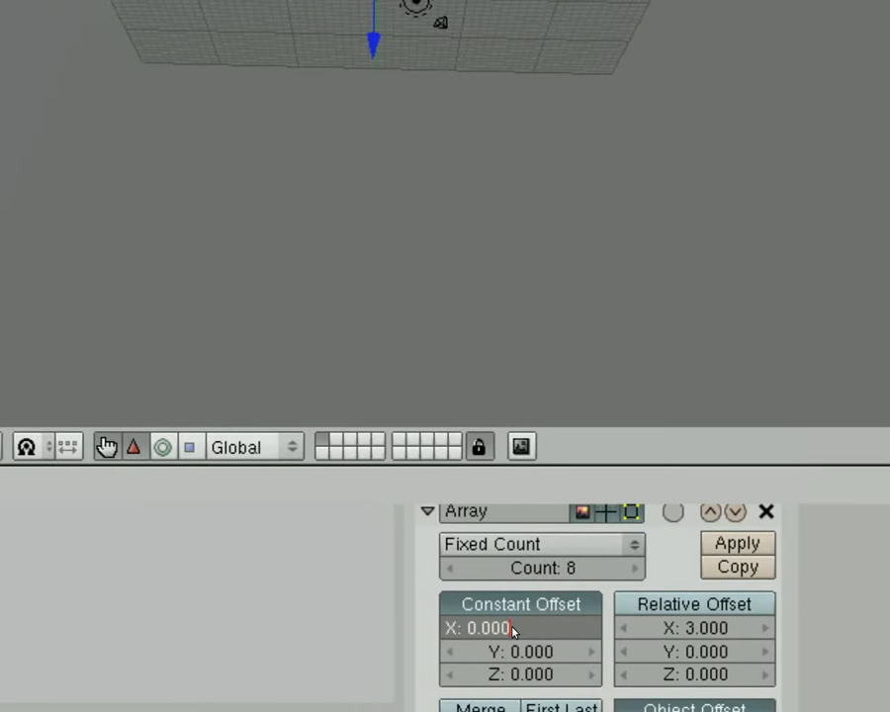
type("1")
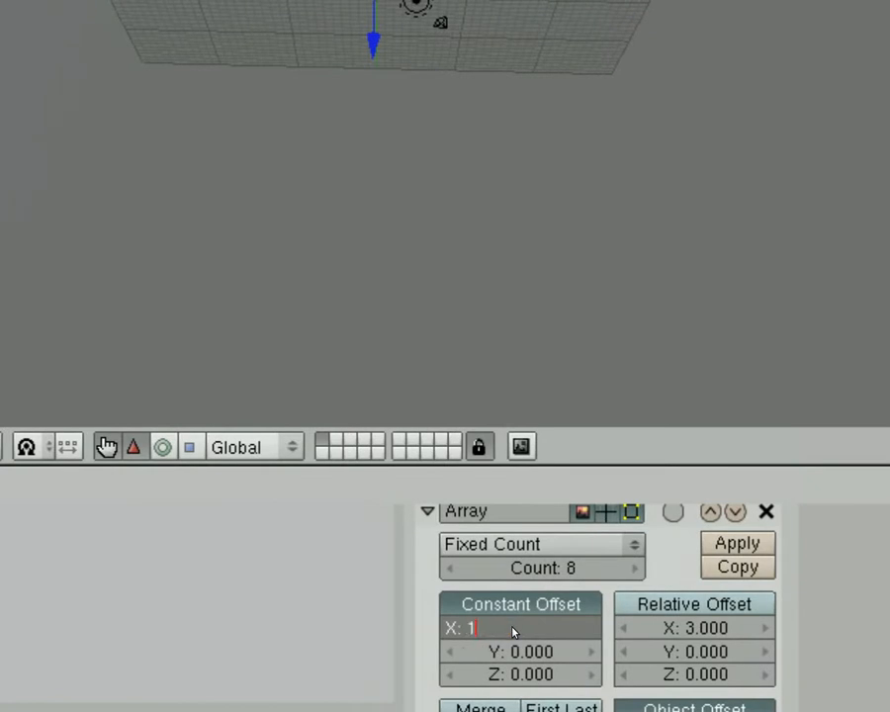
type("10.000")
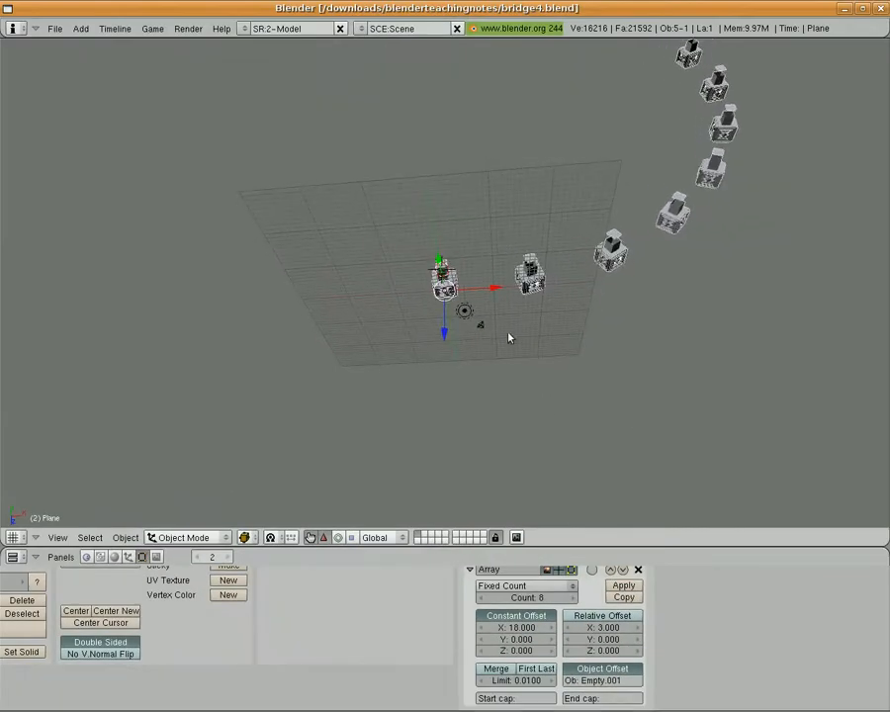
Scale the top face up about 2.5 times into a wide road deck.
key("Tab")
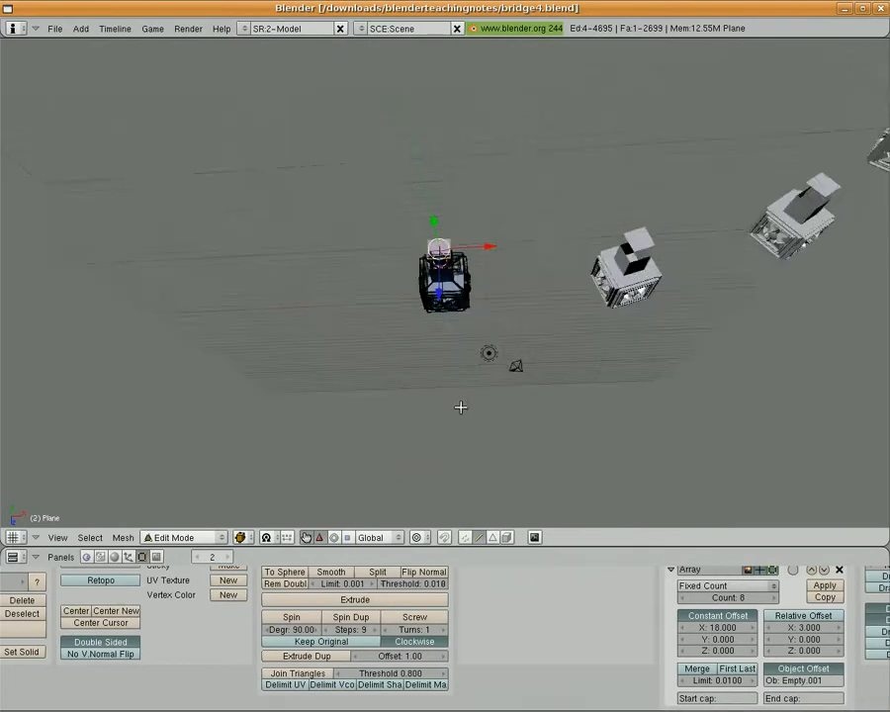
key("s")
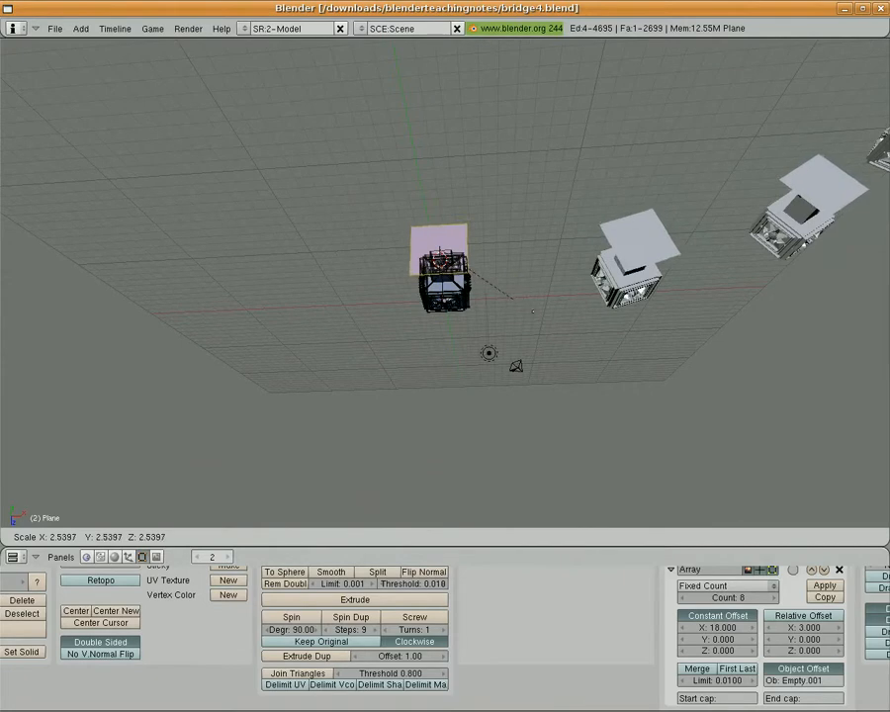
key("Tab")
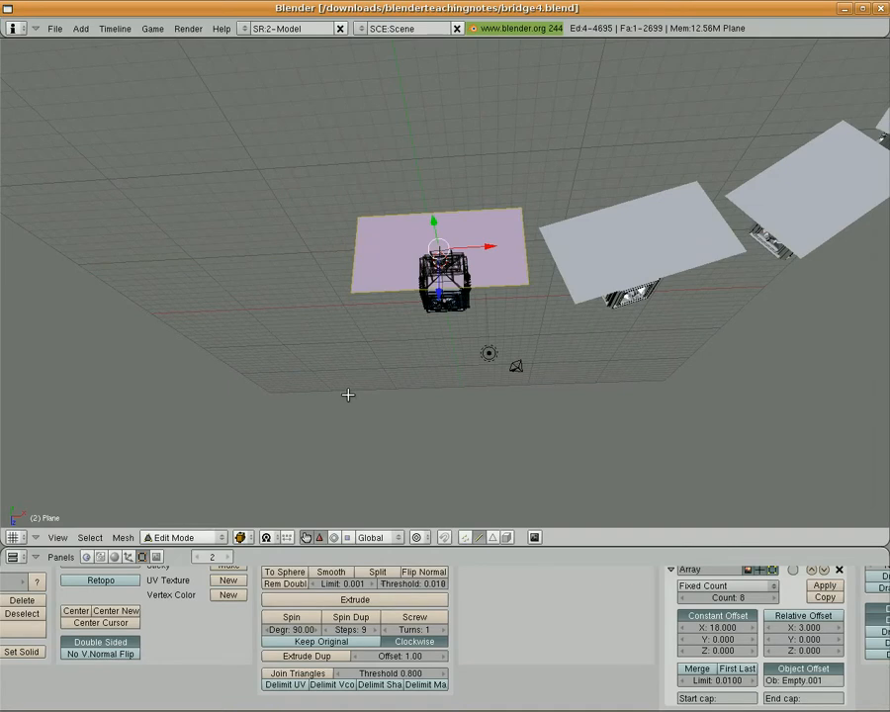
mouse_move(426, 471)
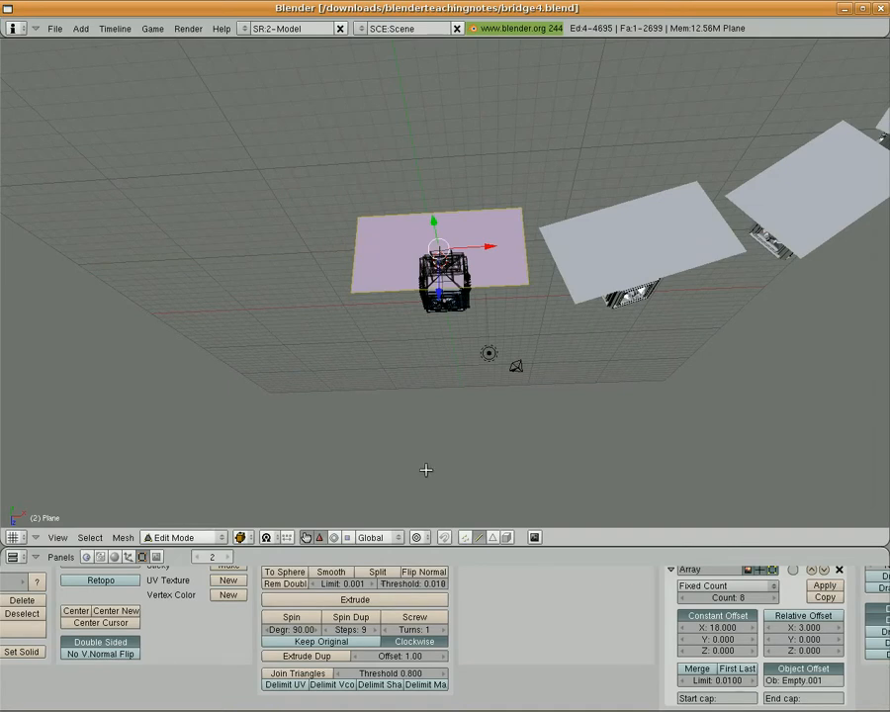